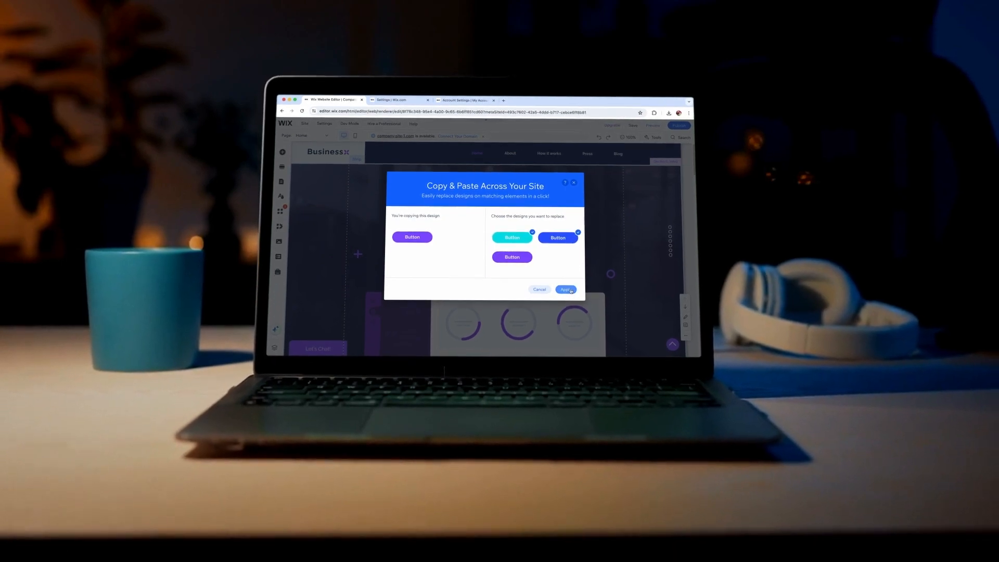
Apply the copied purple design to the checked buttons and return to the Home page
{"action": "left_click", "coordinate": [565, 289]}
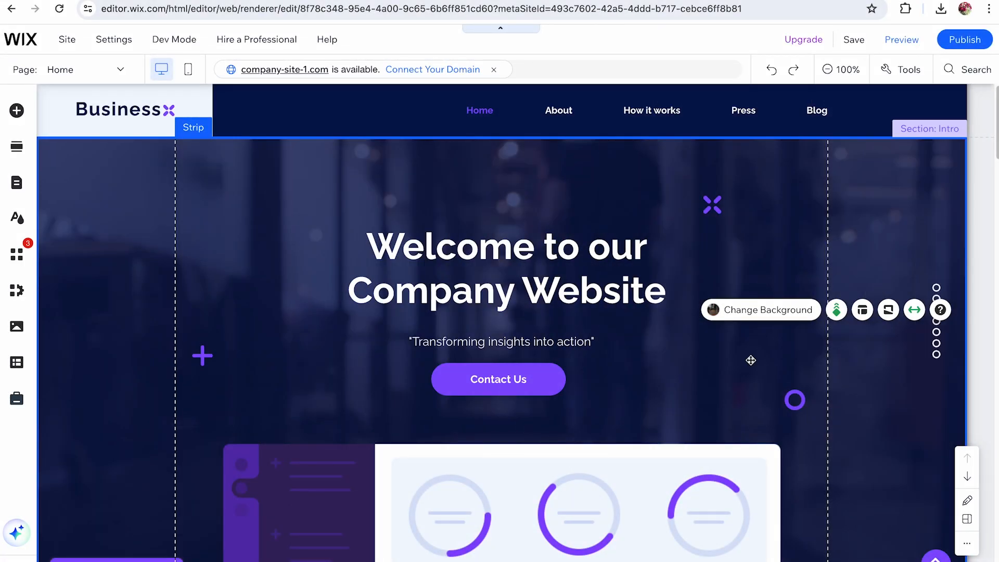
Select the purple Contact Us button and copy its design
{"action": "left_click", "coordinate": [498, 380]}
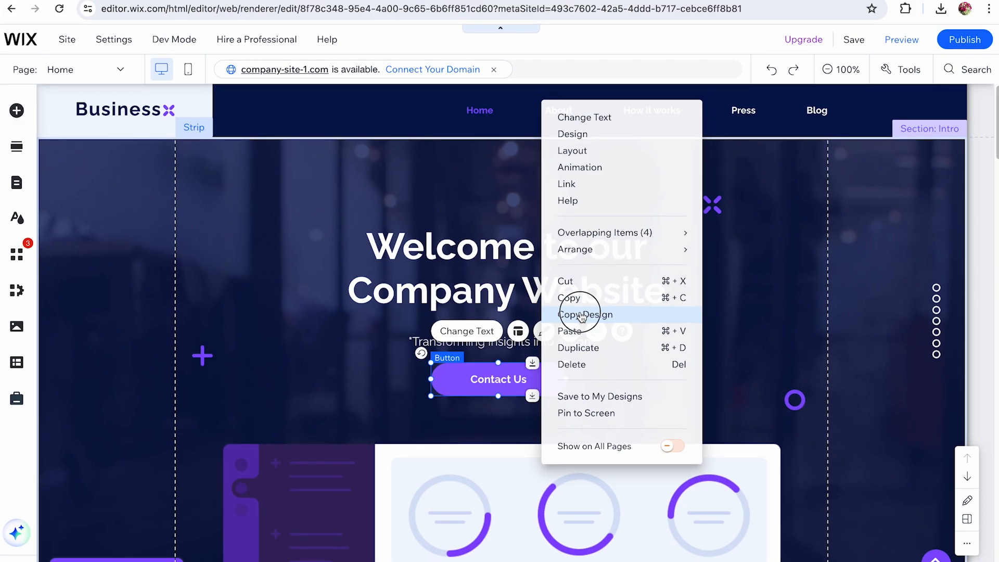
{"action": "left_click", "coordinate": [584, 314]}
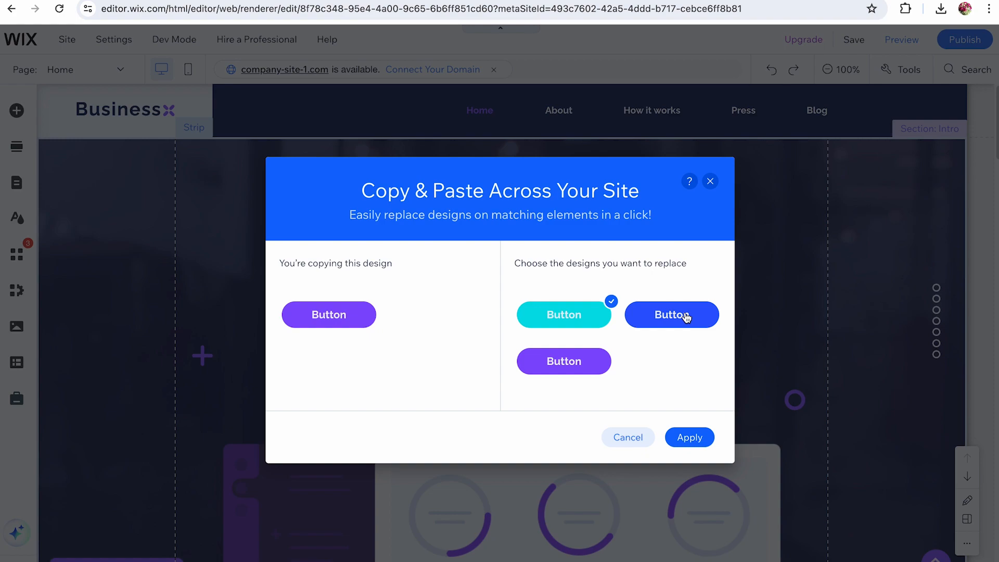
Mark the teal and blue buttons and apply the purple design to them
{"action": "left_click", "coordinate": [671, 315]}
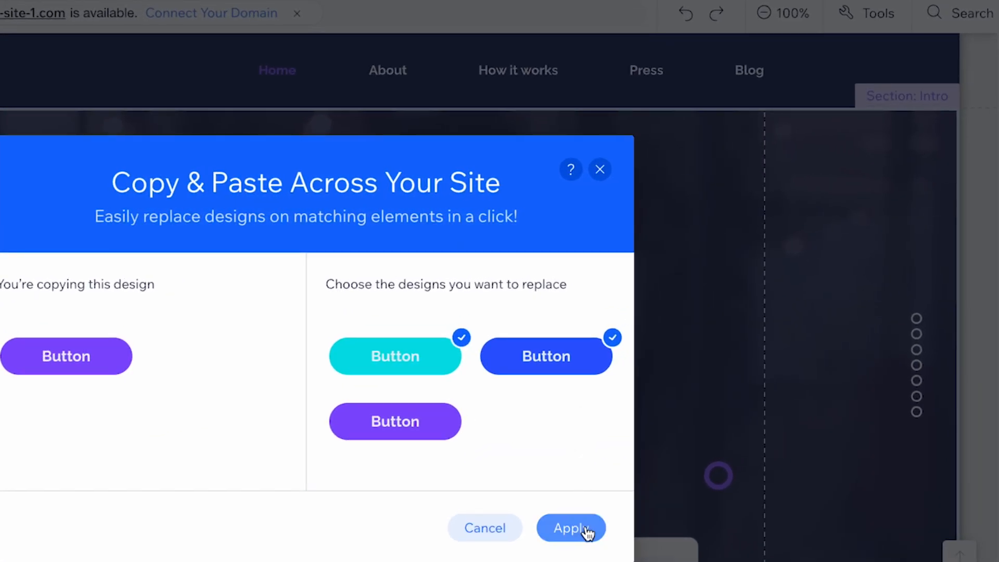
{"action": "left_click", "coordinate": [570, 528]}
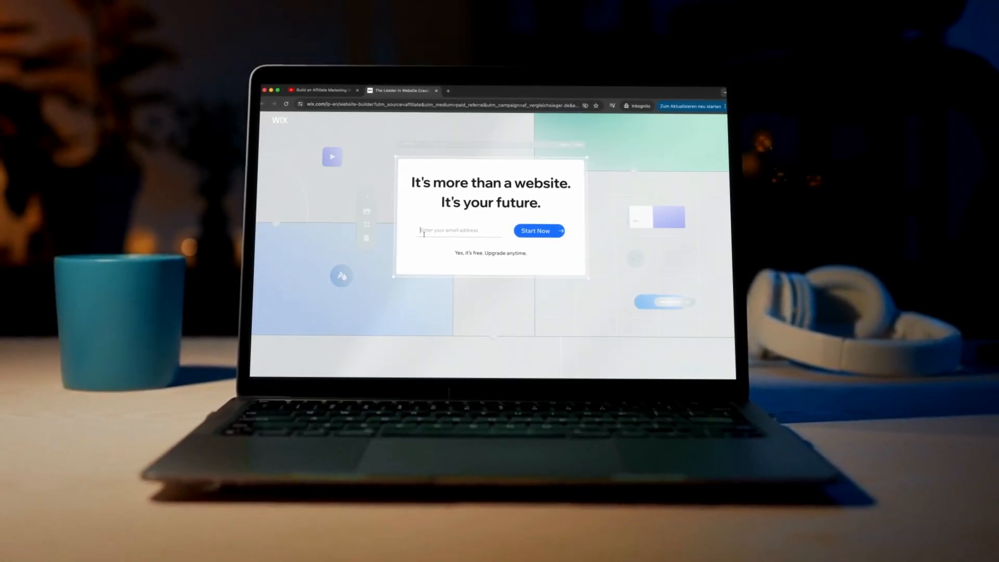
Submit an email address on the Wix landing page and begin entering a password
{"action": "left_click", "coordinate": [538, 231]}
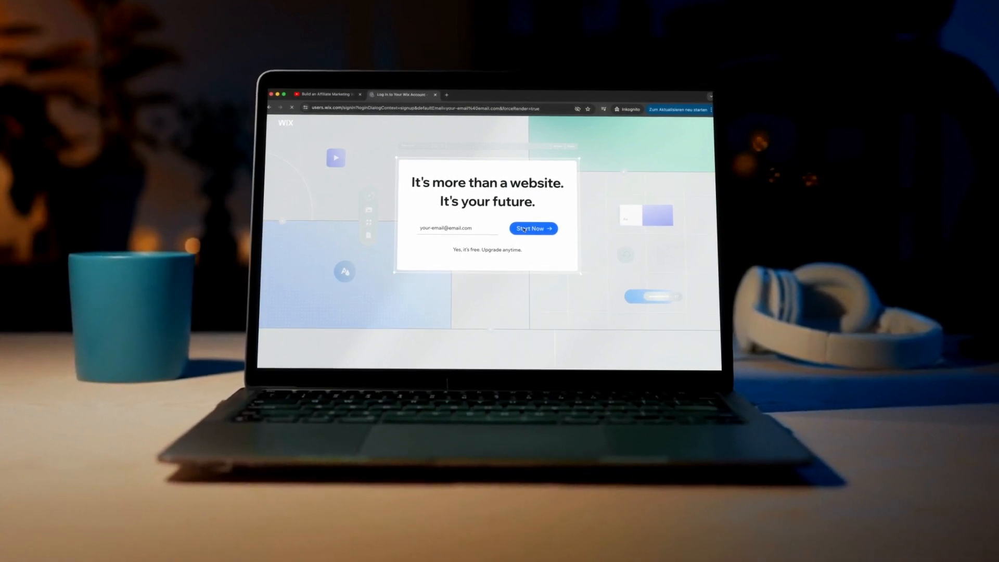
{"action": "left_click", "coordinate": [533, 229]}
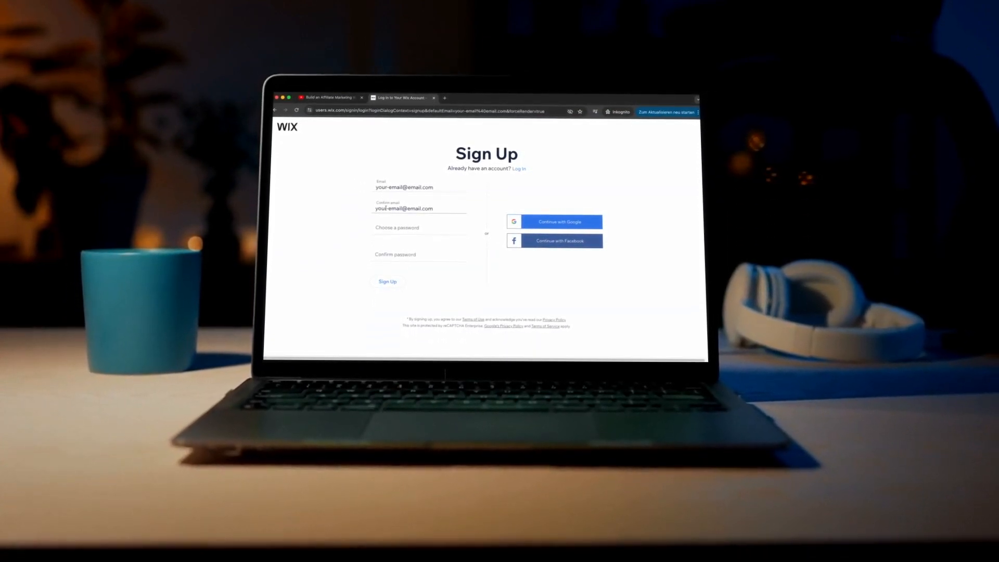
{"action": "left_click", "coordinate": [418, 224]}
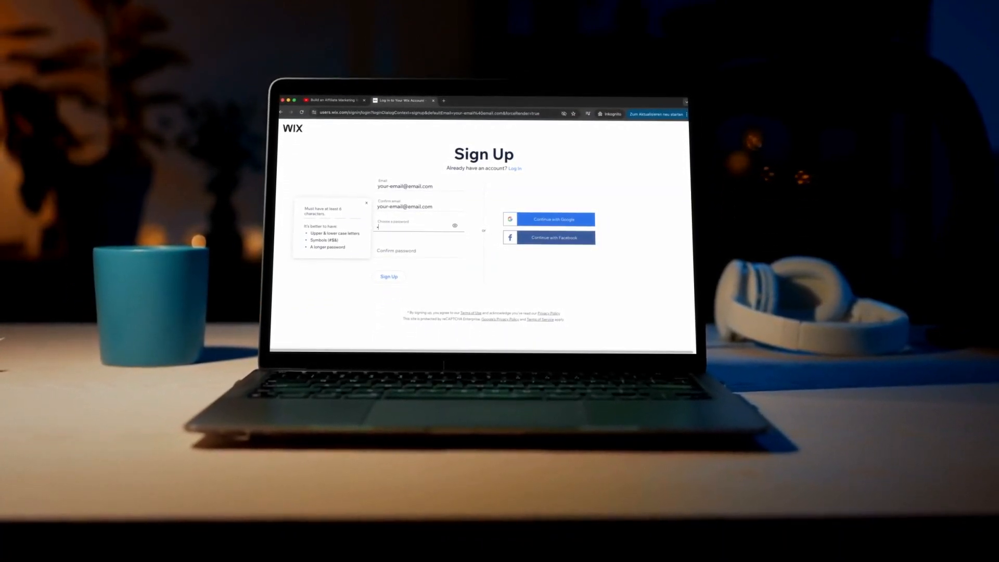